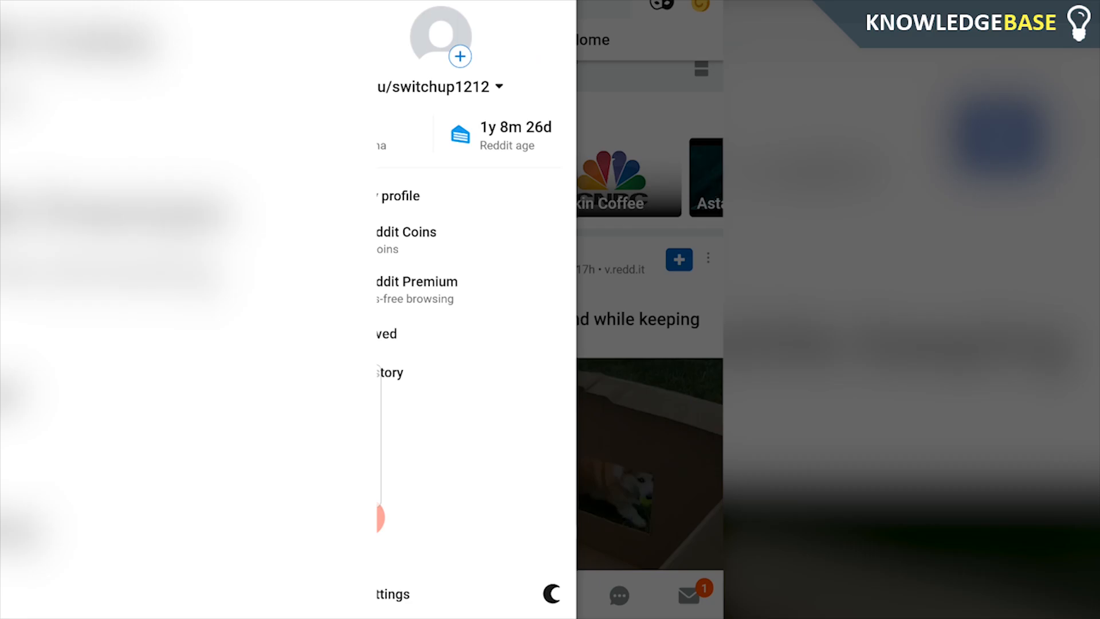
# Open Reddit's Settings screen from the account side menu.
pyautogui.click(392, 594)
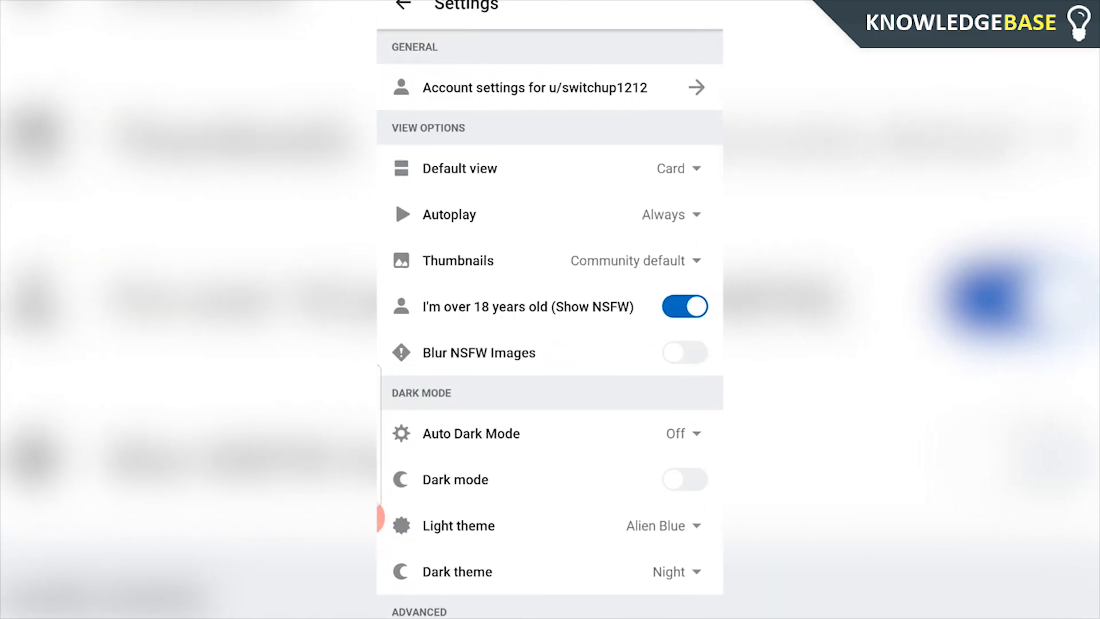